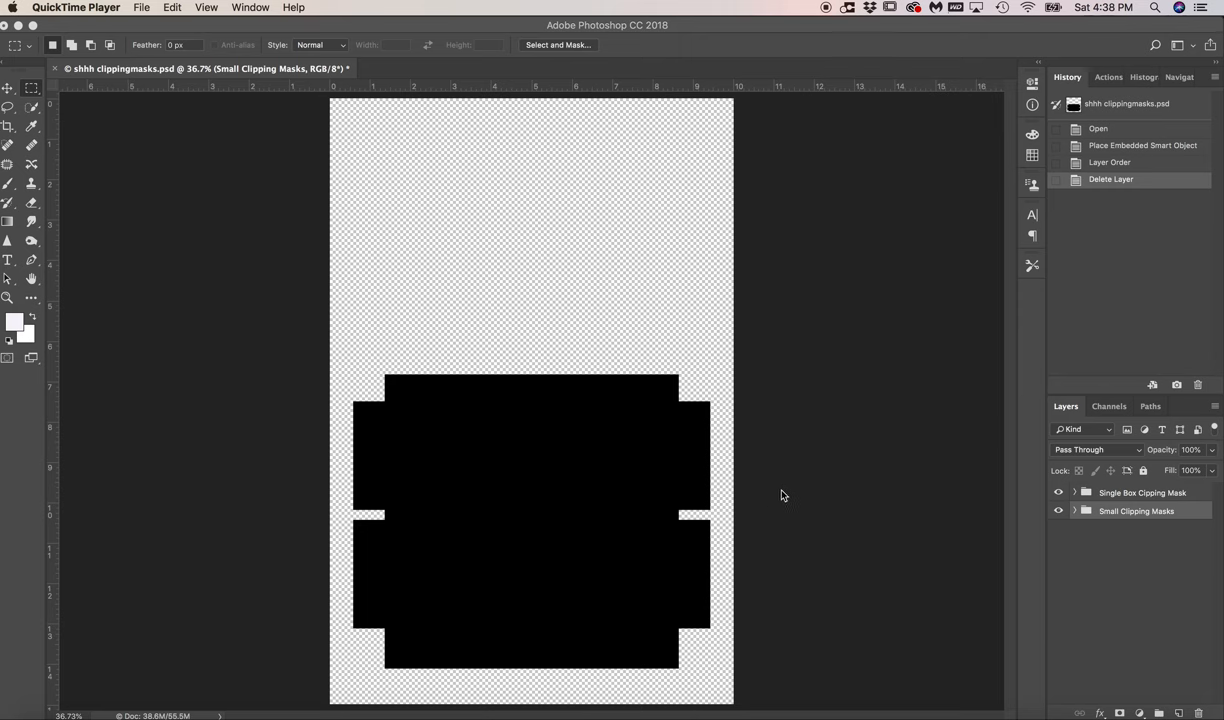
pyautogui.moveTo(422, 230)
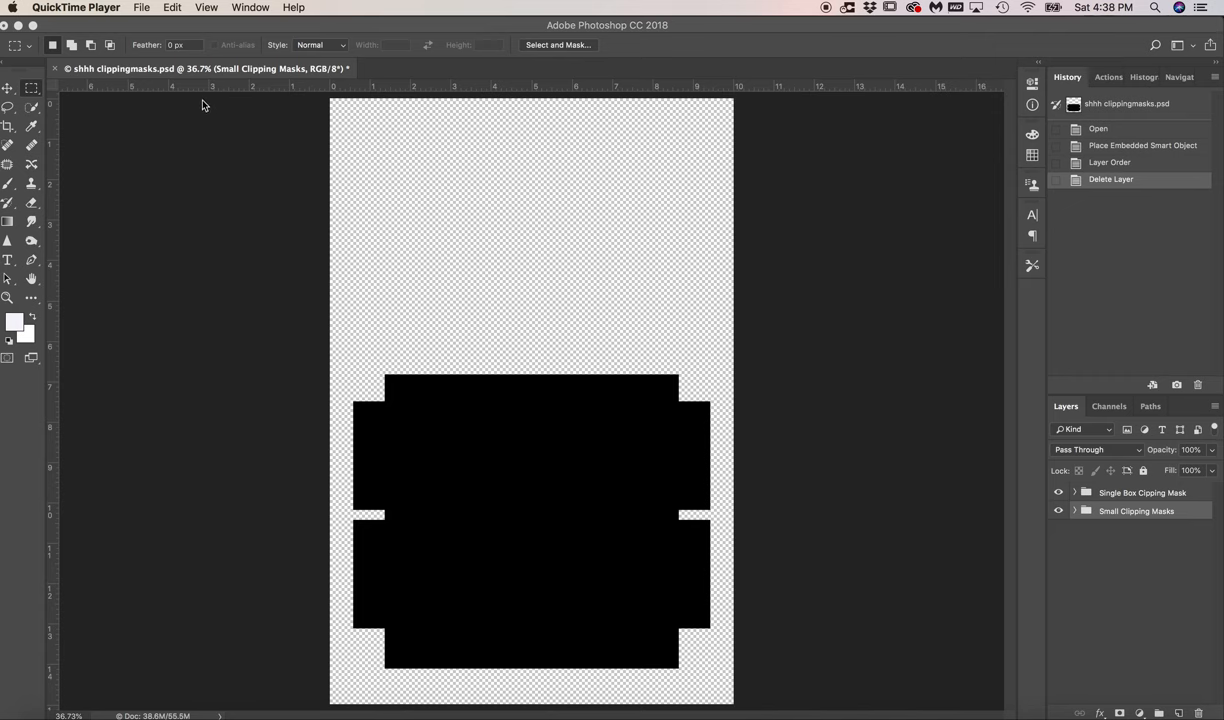
# Select white-no-border-shh.jpg from the SANTA JPEGS folder in the Place Embedded dialog.
pyautogui.click(142, 7)
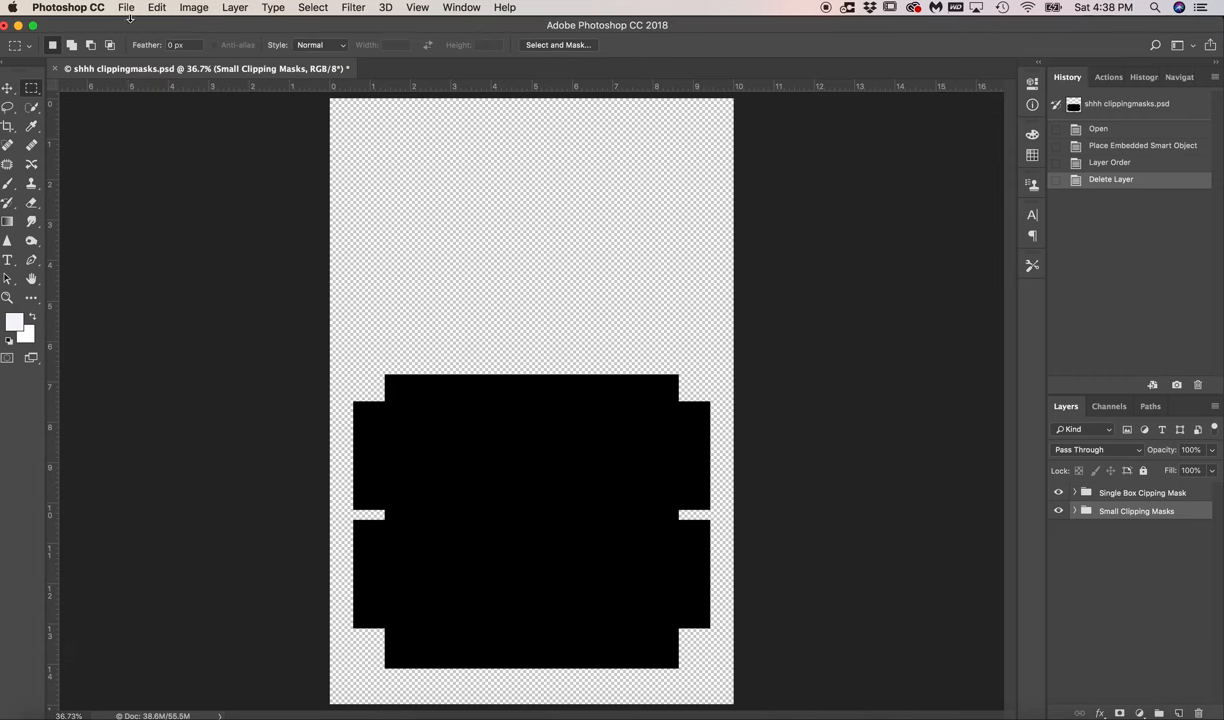
pyautogui.moveTo(168, 284)
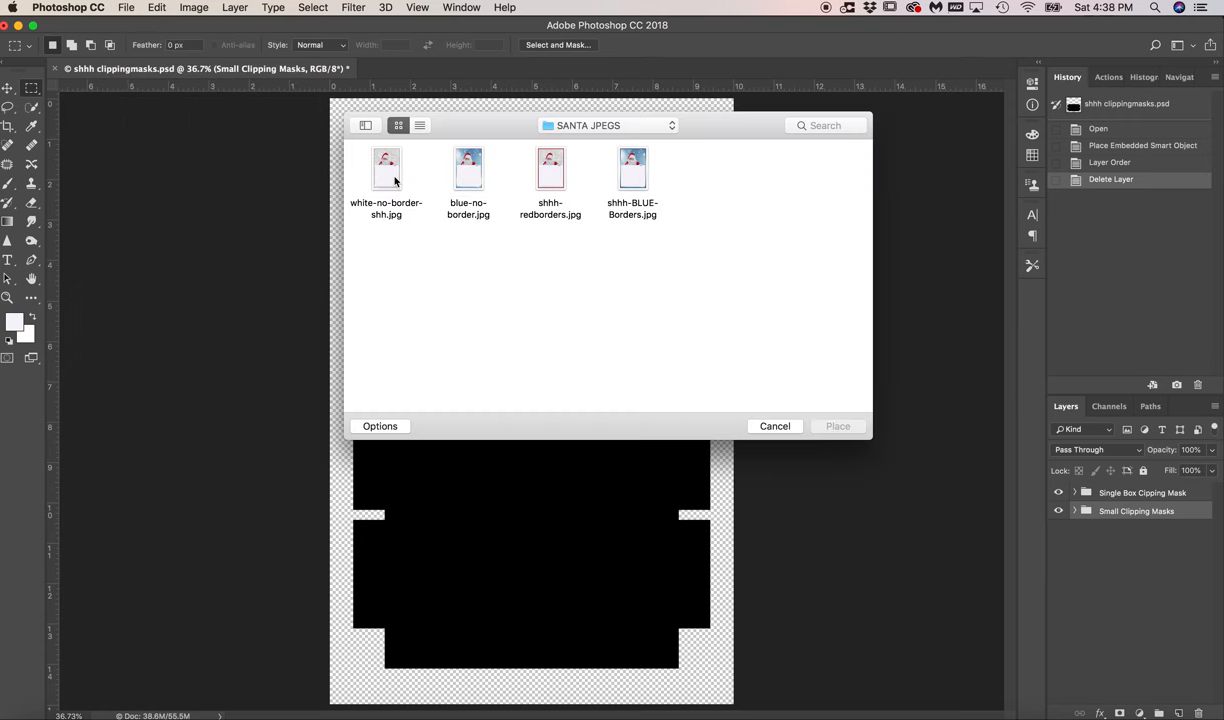
pyautogui.click(386, 168)
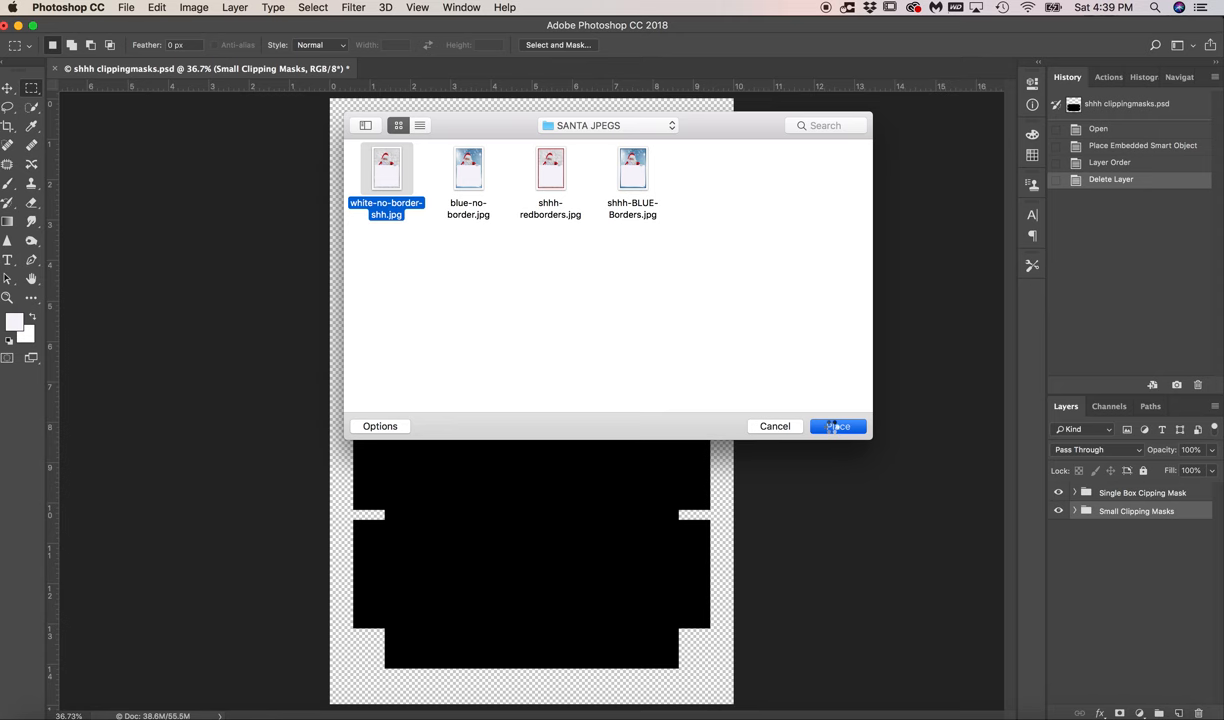
# Place white-no-border-shh.jpg into the document as a new layer.
pyautogui.click(837, 426)
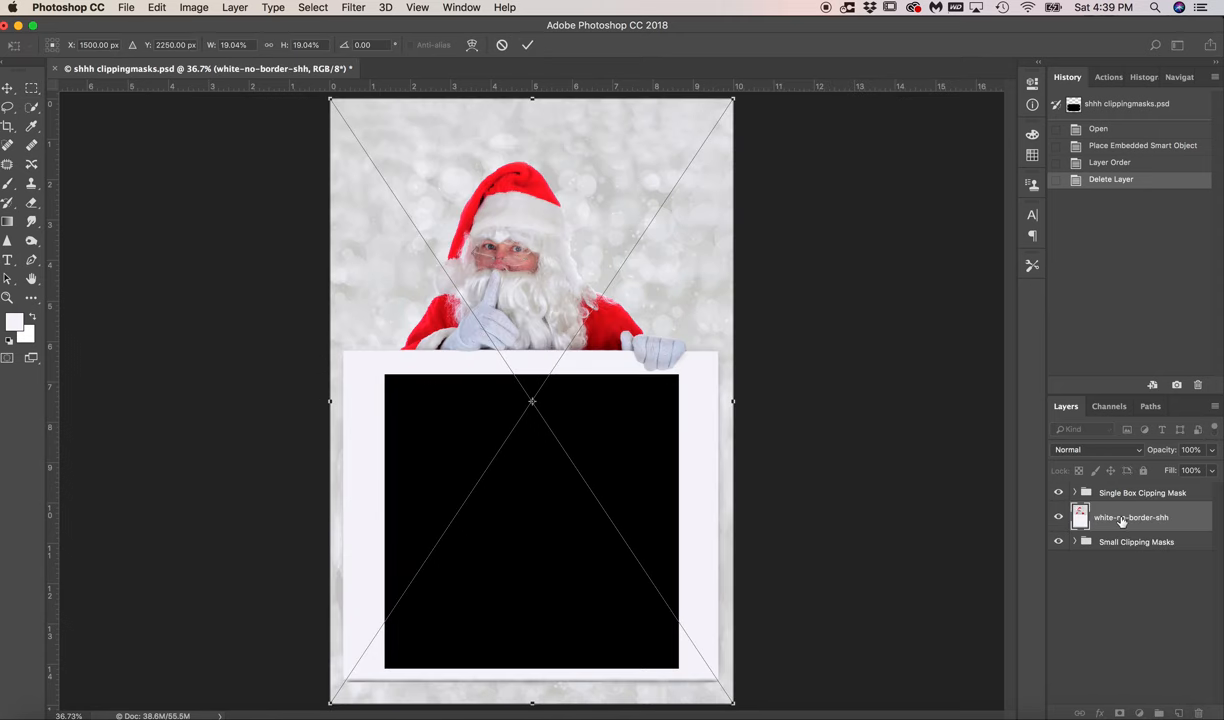
pyautogui.moveTo(640, 185)
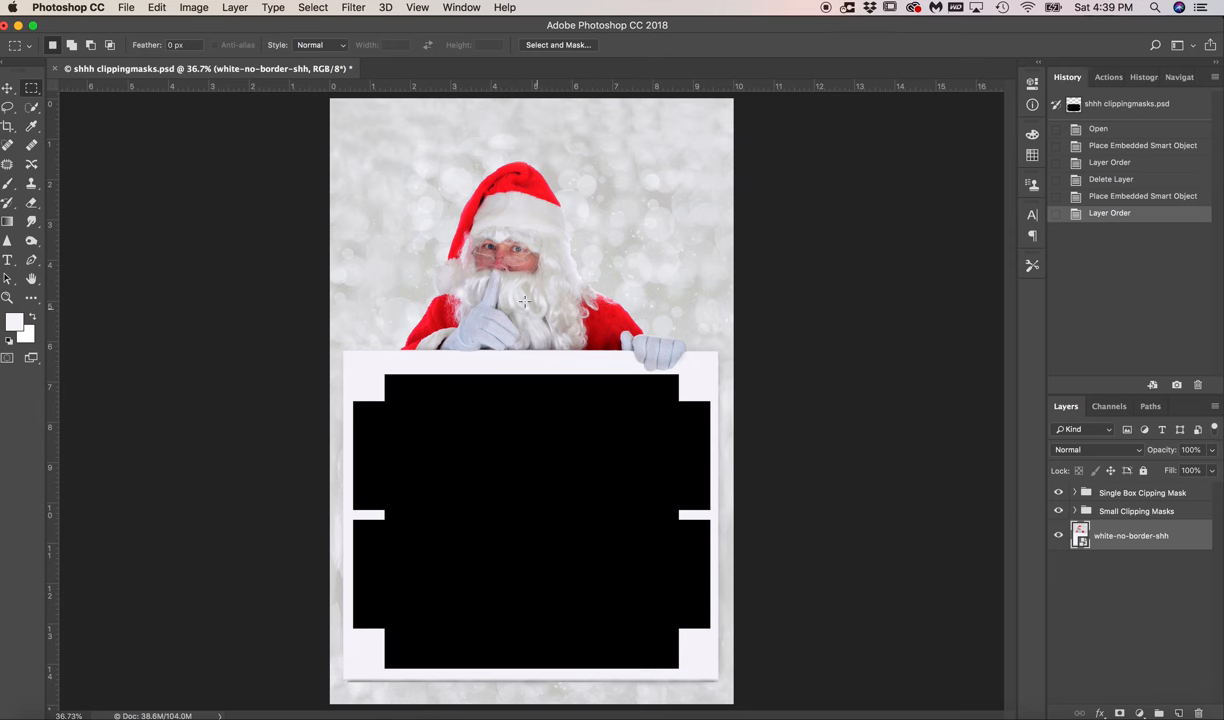
pyautogui.moveTo(849, 488)
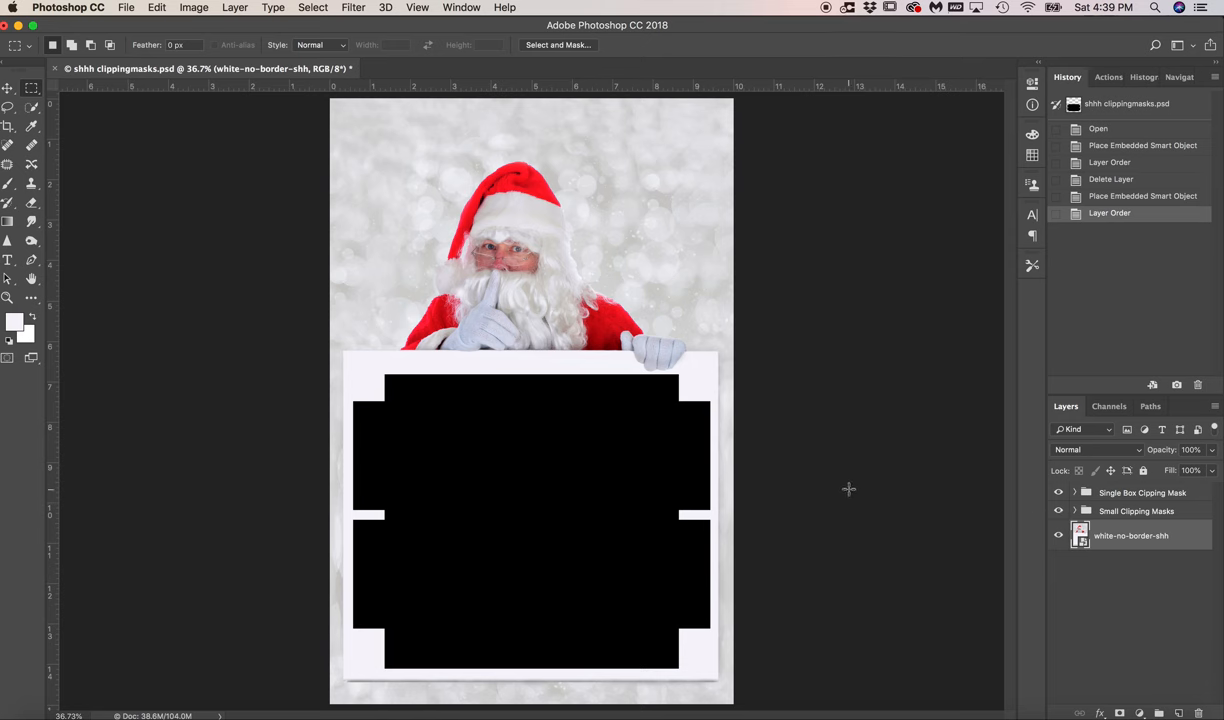